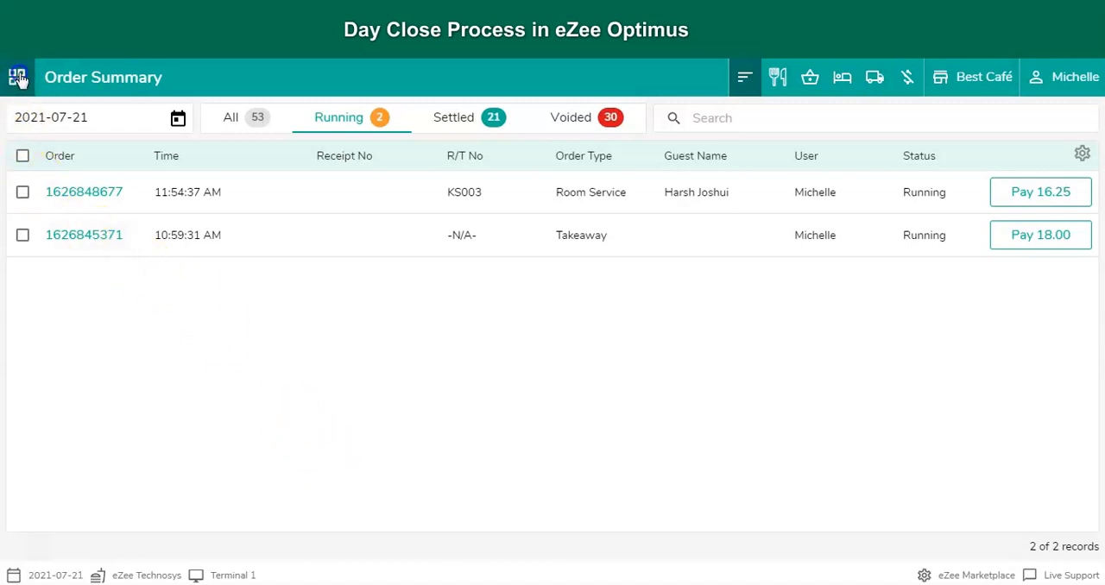
- Open the module panel from the Order Summary apps icon
{"action": "left_click", "coordinate": [17, 77]}
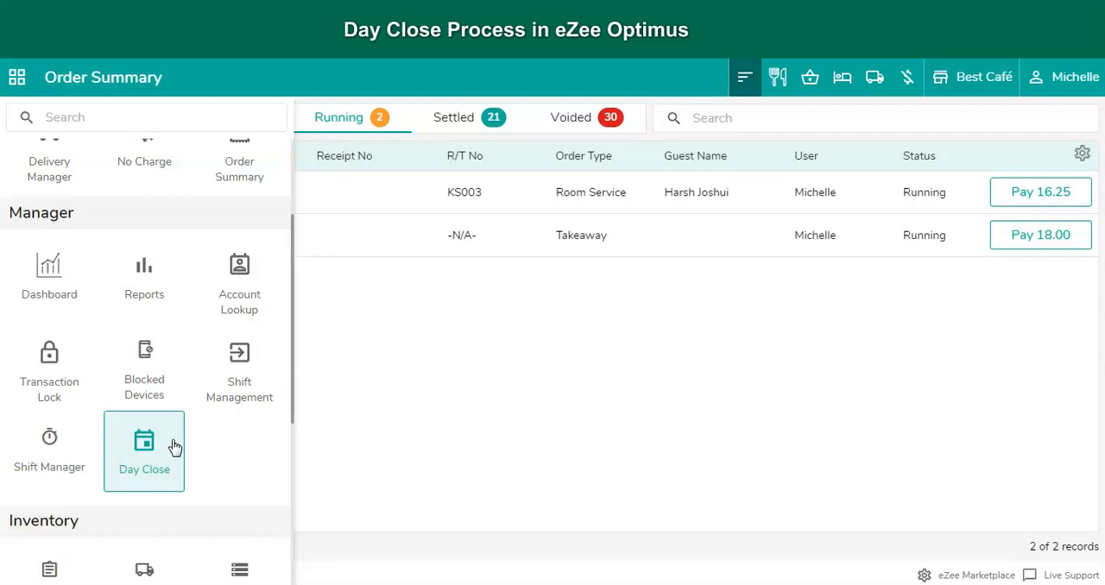
- Open the Day Close tile under Manager
{"action": "left_click", "coordinate": [145, 450]}
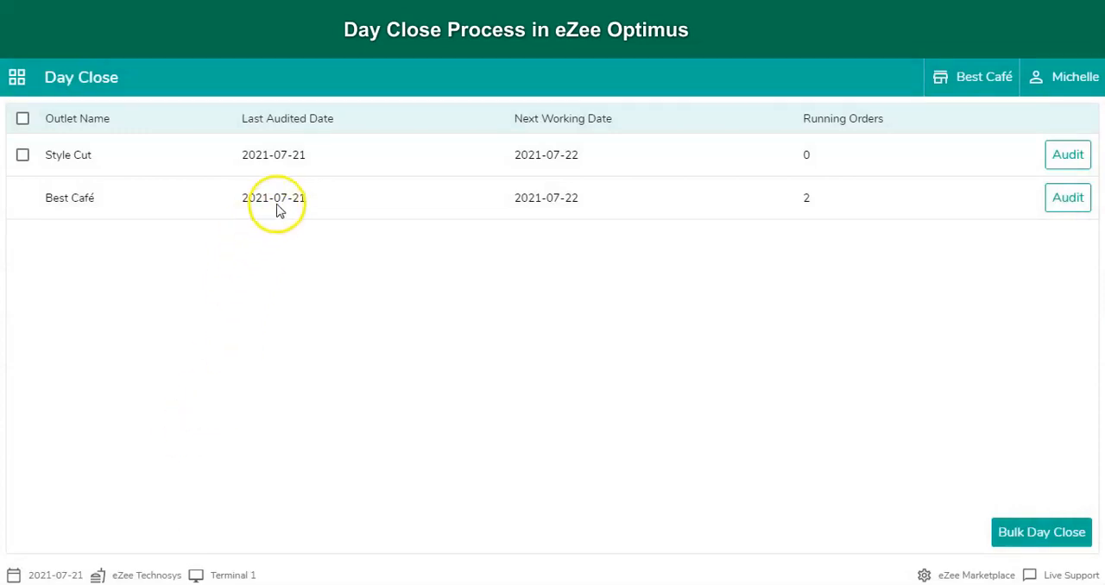
{"action": "mouse_move", "coordinate": [566, 197]}
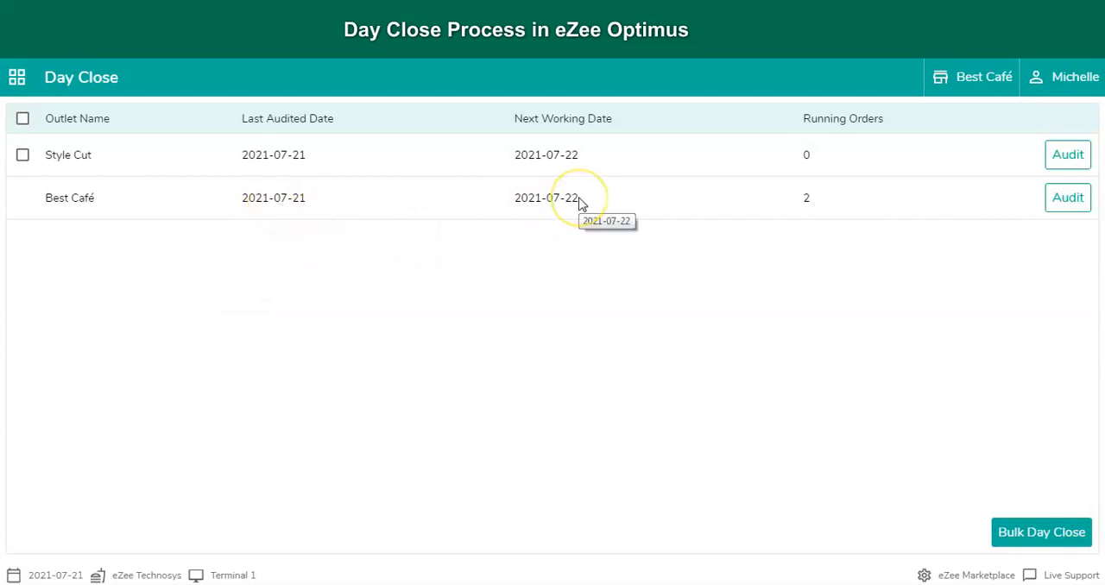
{"action": "mouse_move", "coordinate": [809, 234]}
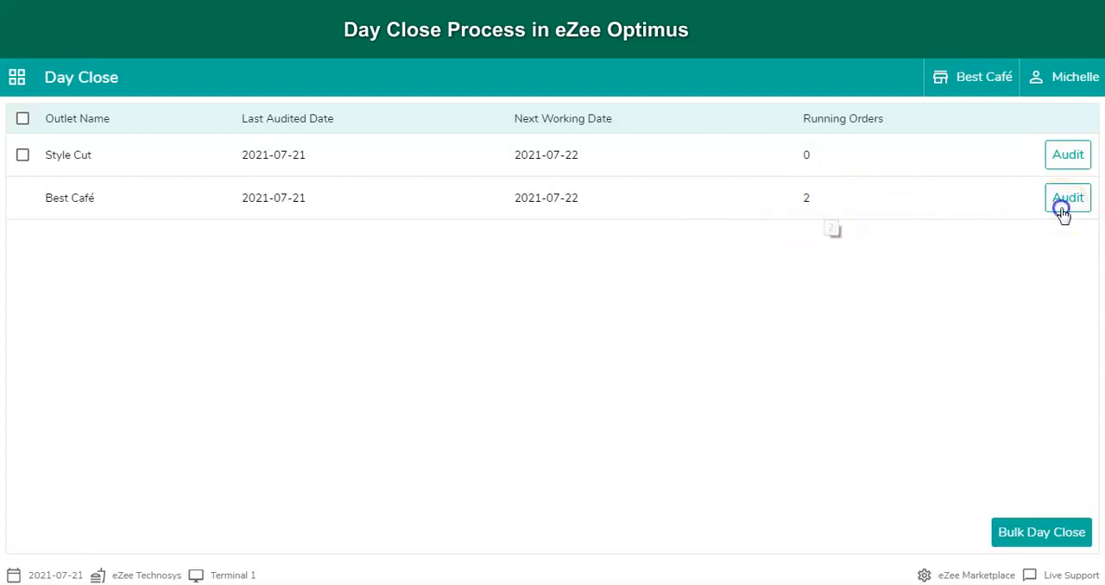
{"action": "left_click", "coordinate": [1068, 198]}
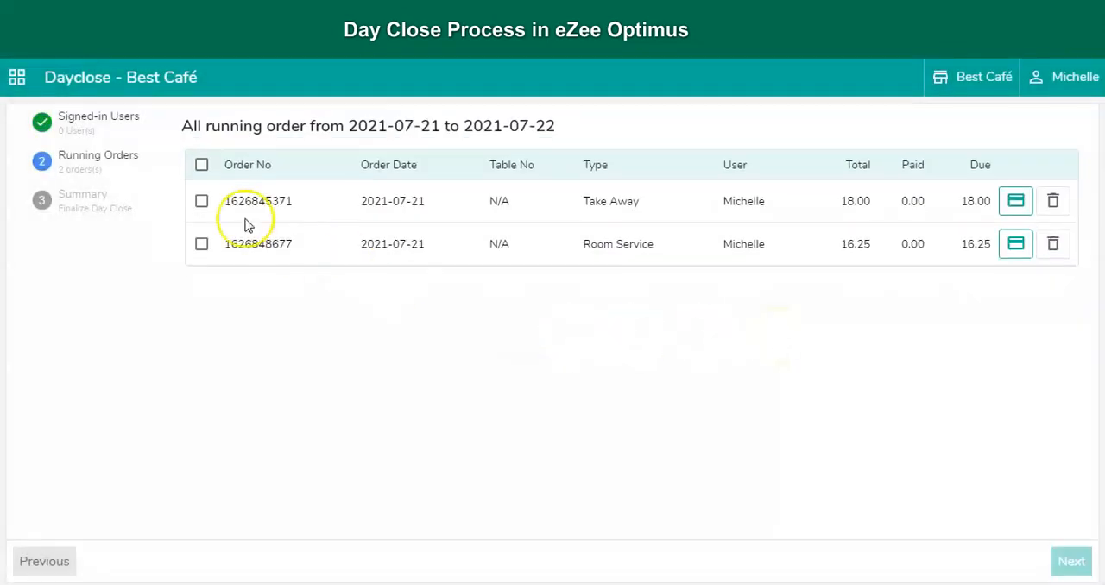
{"action": "mouse_move", "coordinate": [175, 347]}
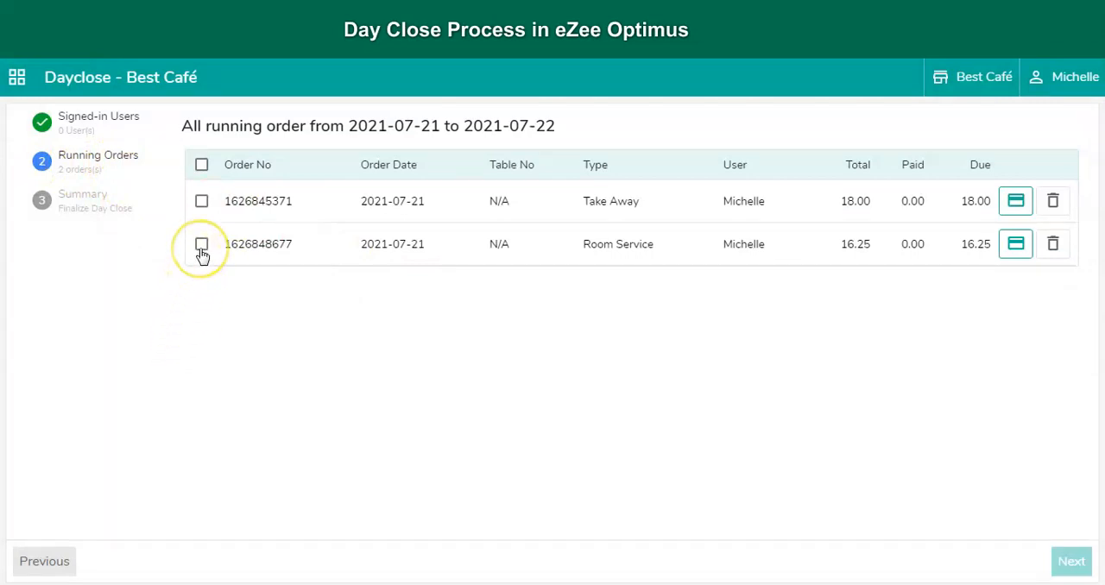
{"action": "left_click", "coordinate": [201, 244]}
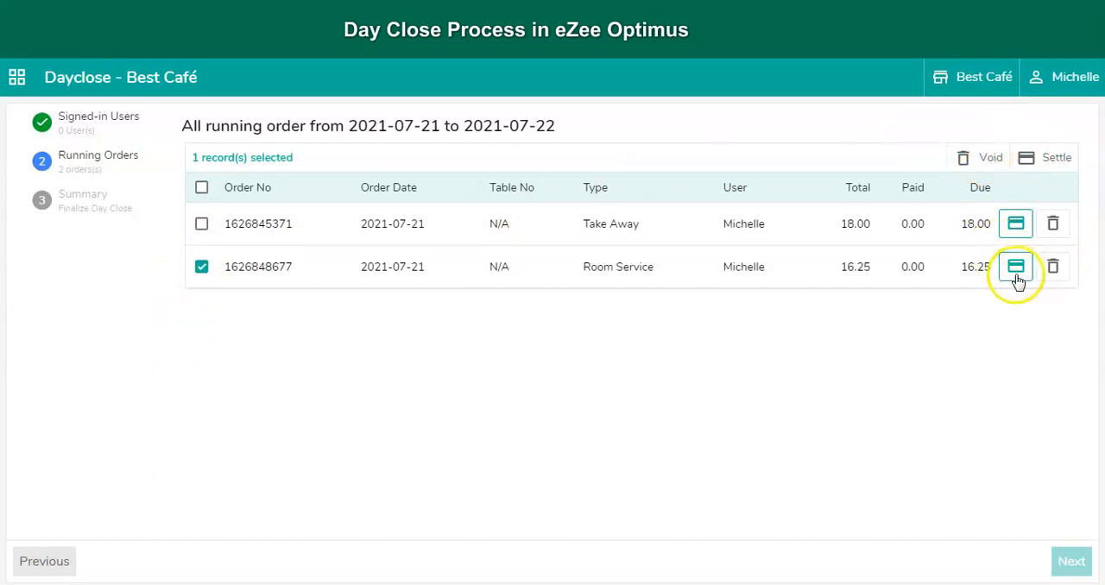
{"action": "left_click", "coordinate": [1015, 266]}
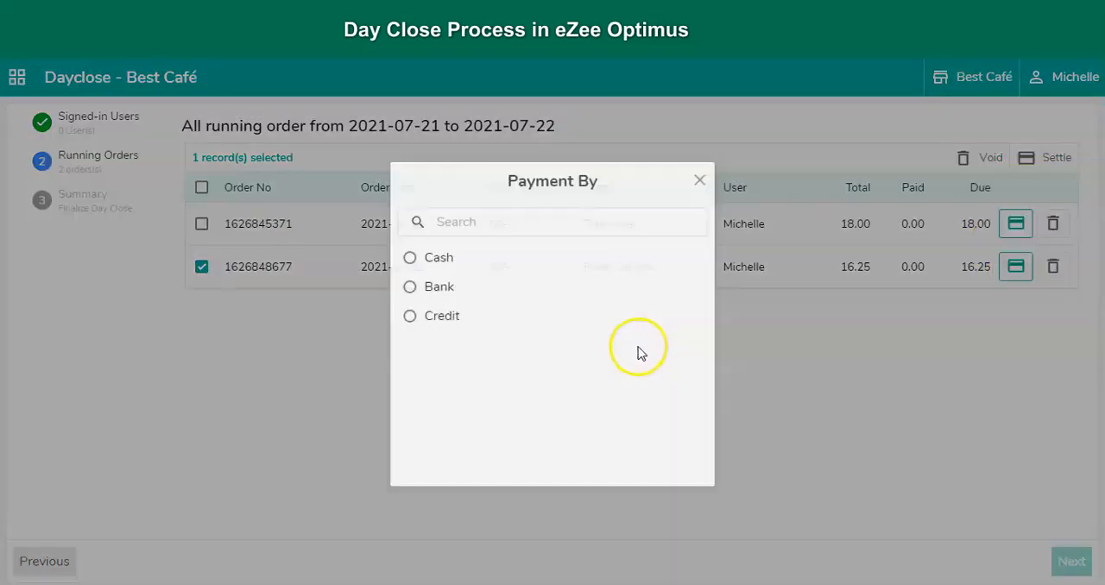
{"action": "left_click", "coordinate": [409, 257]}
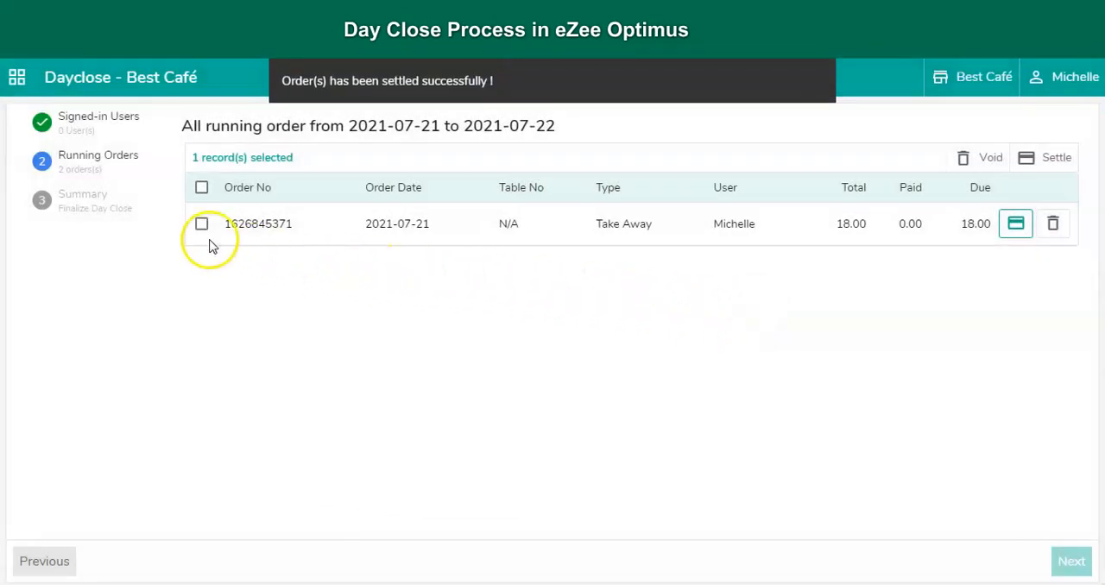
{"action": "left_click", "coordinate": [201, 224]}
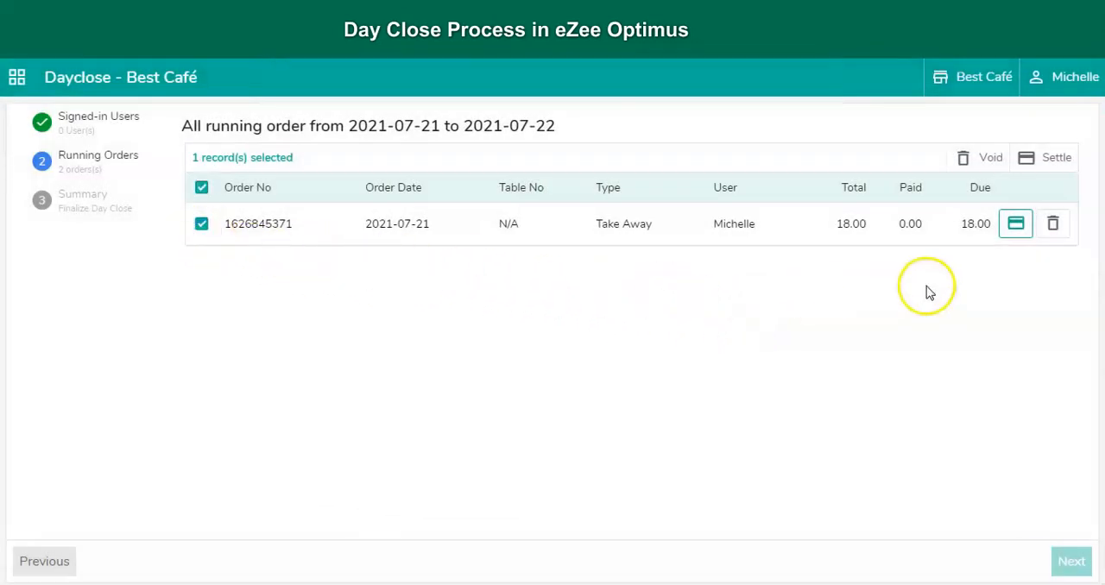
{"action": "left_click", "coordinate": [990, 157]}
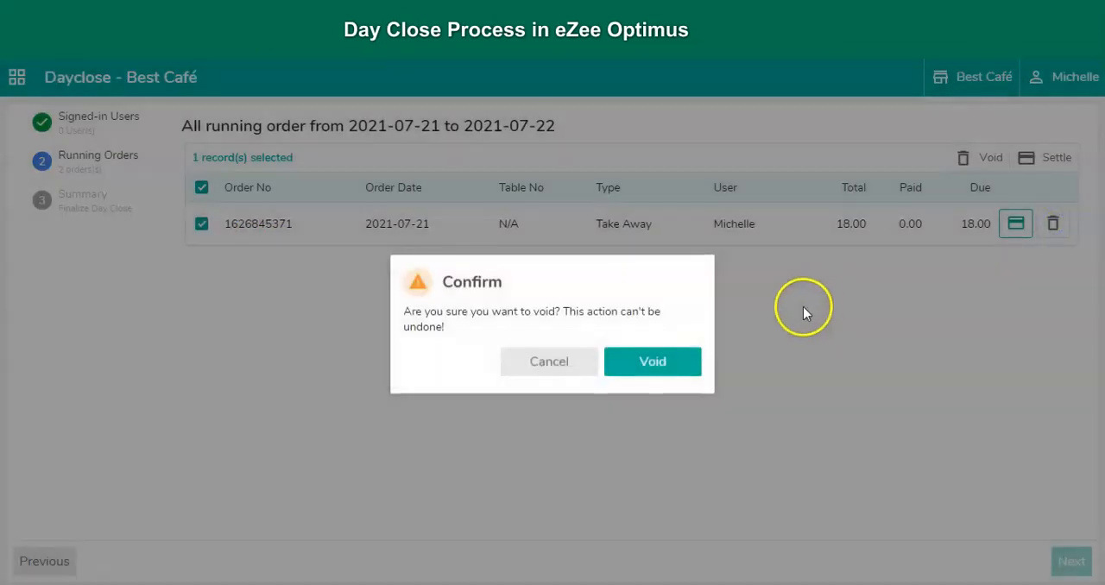
{"action": "left_click", "coordinate": [652, 361]}
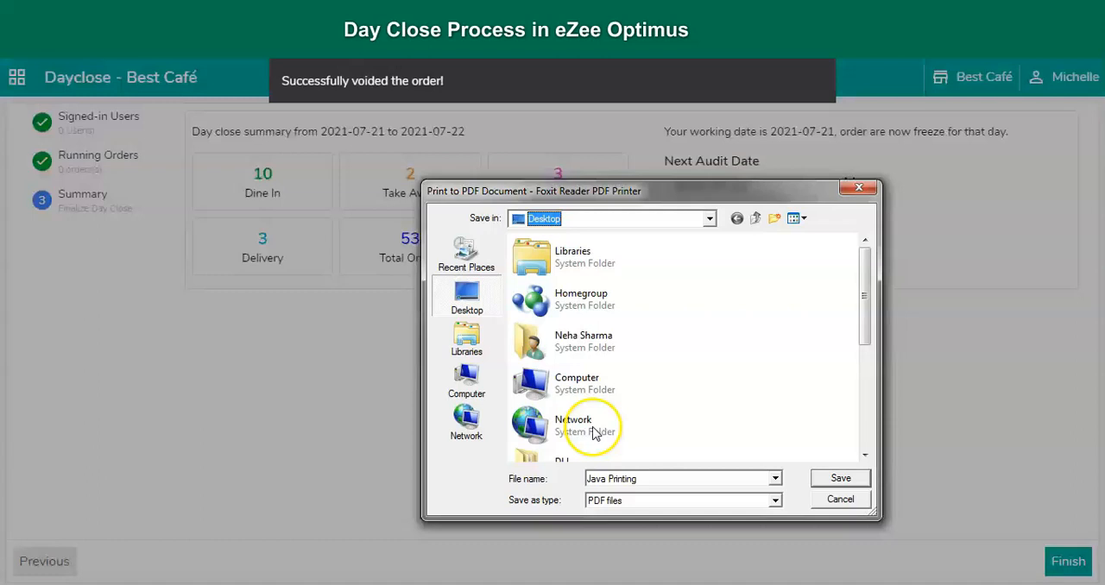
- Cancel the Print to PDF dialog to reveal the day close summary
{"action": "left_click", "coordinate": [839, 500]}
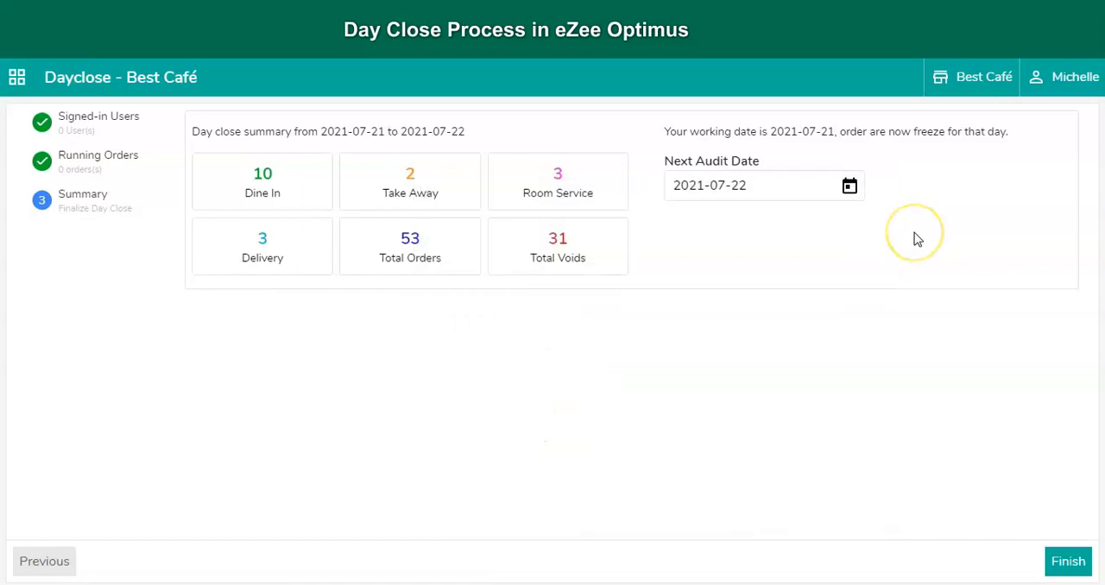
{"action": "mouse_move", "coordinate": [820, 229]}
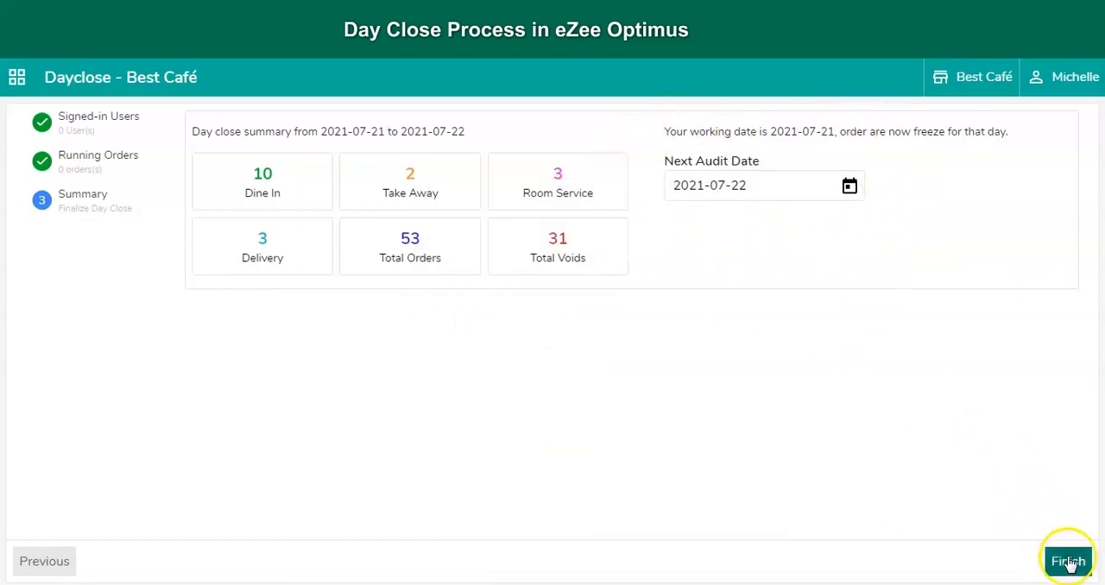
- Finish Best Café's day close and acknowledge the Success message
{"action": "left_click", "coordinate": [1068, 561]}
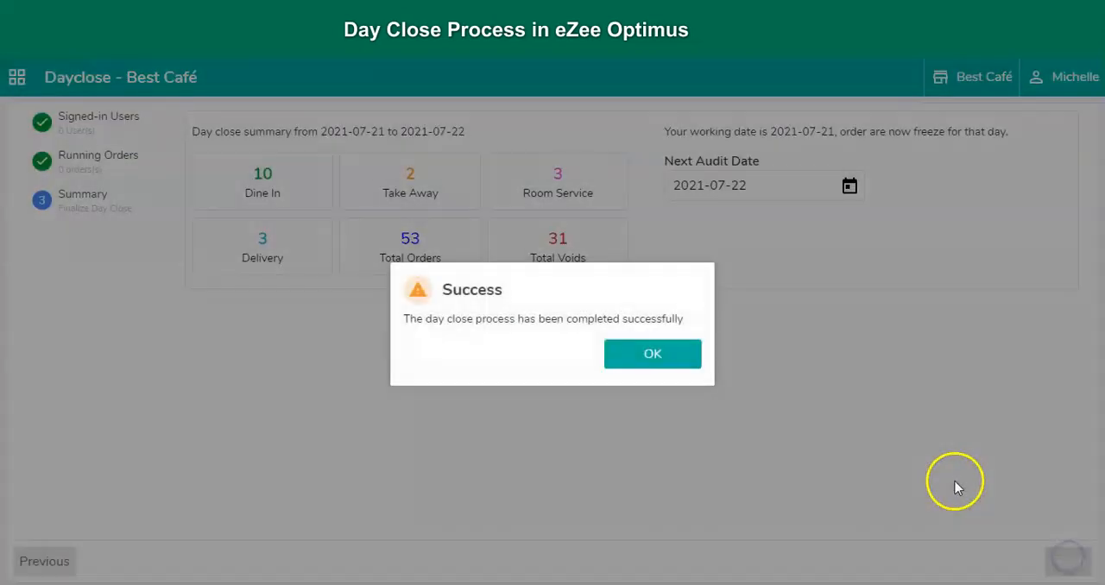
{"action": "left_click", "coordinate": [653, 353]}
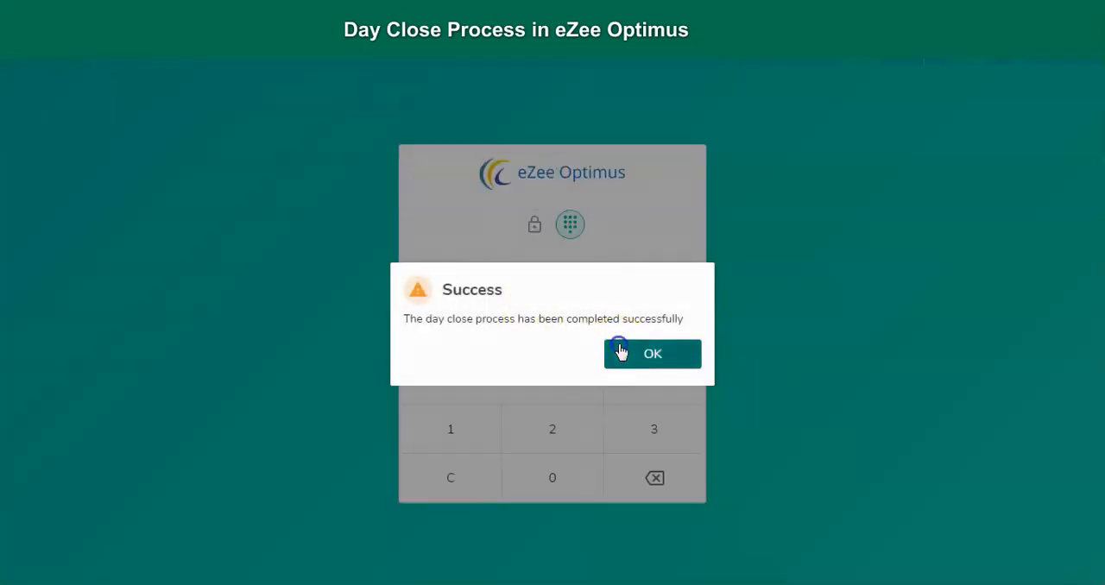
{"action": "left_click", "coordinate": [652, 353]}
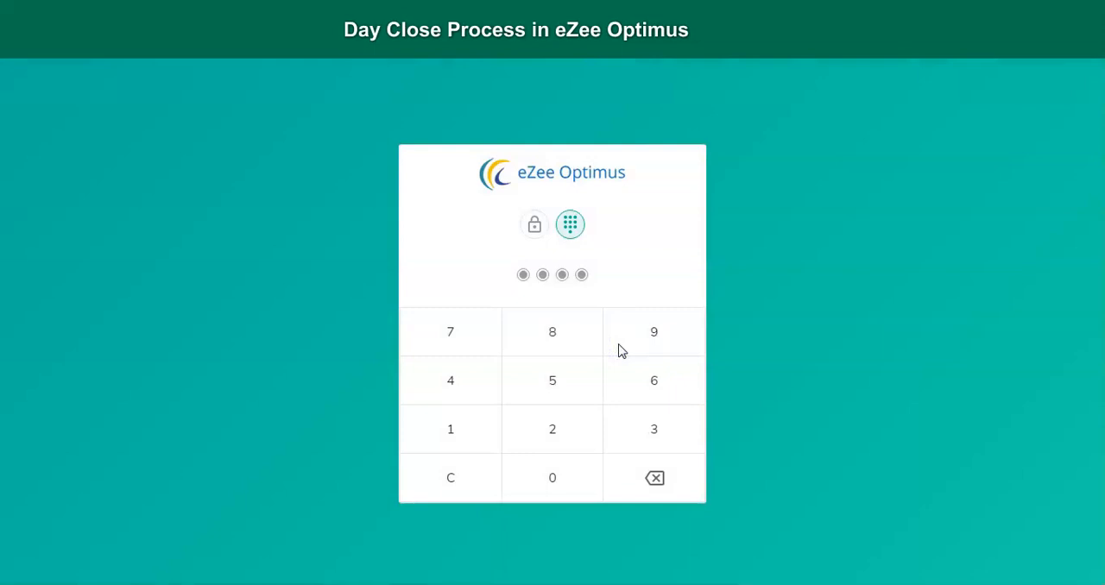